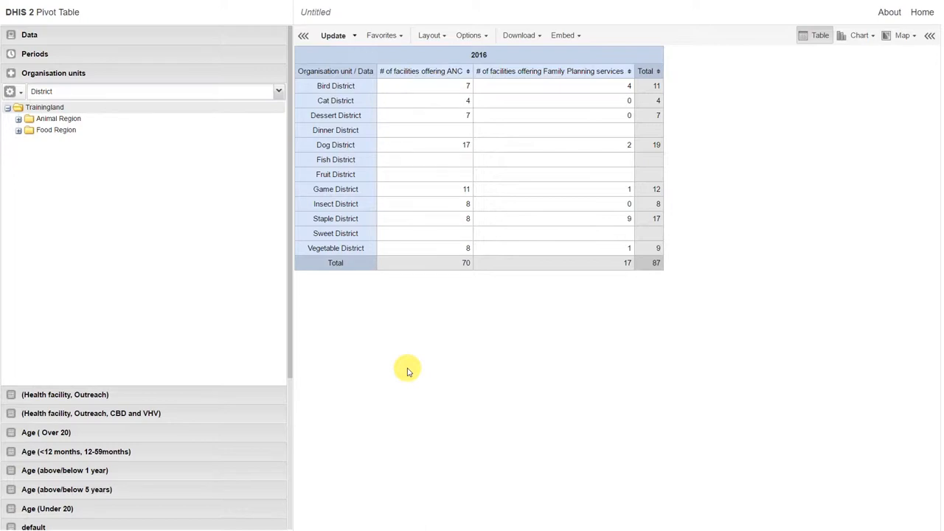
mouse_move(101, 98)
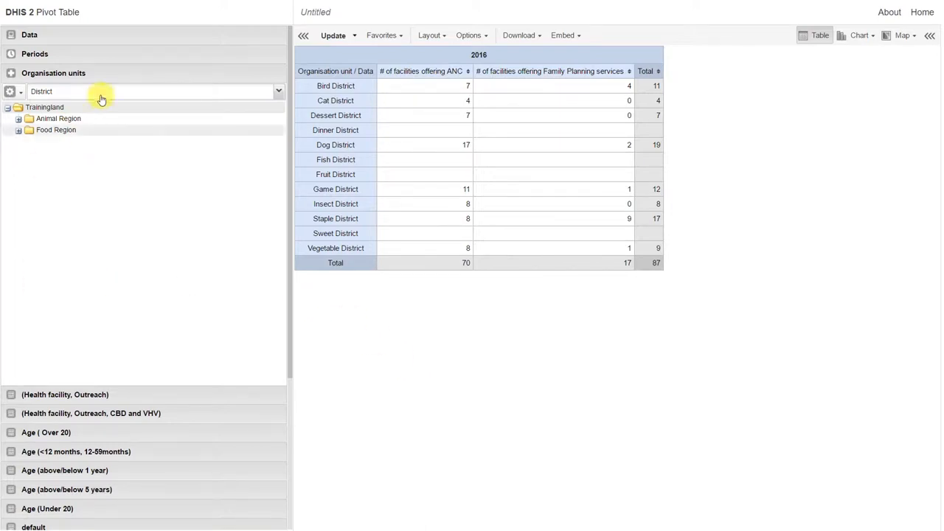
Expand the Data panel listing the two chosen facility-count items.
left_click(30, 35)
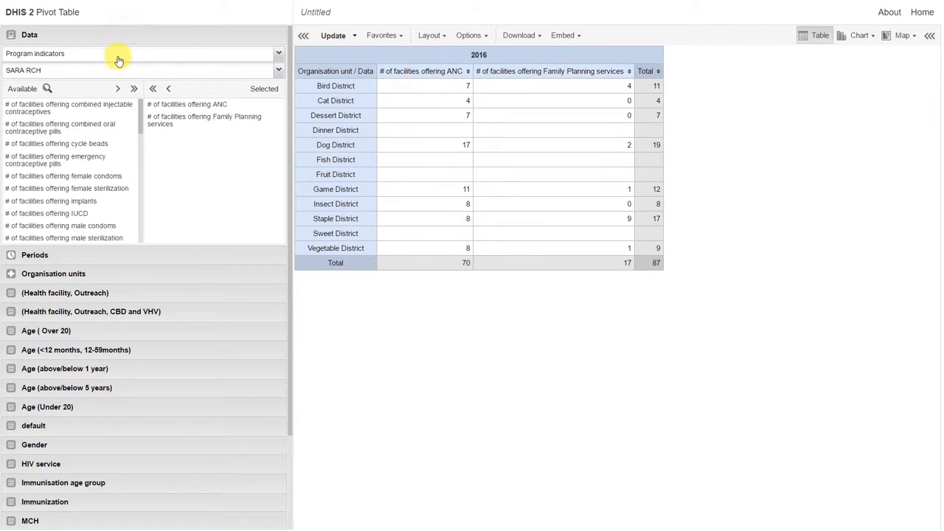
Add the SARA 'Facility offering ANC rate (%)' and family planning services rate indicators and update the 2016 table.
left_click(141, 53)
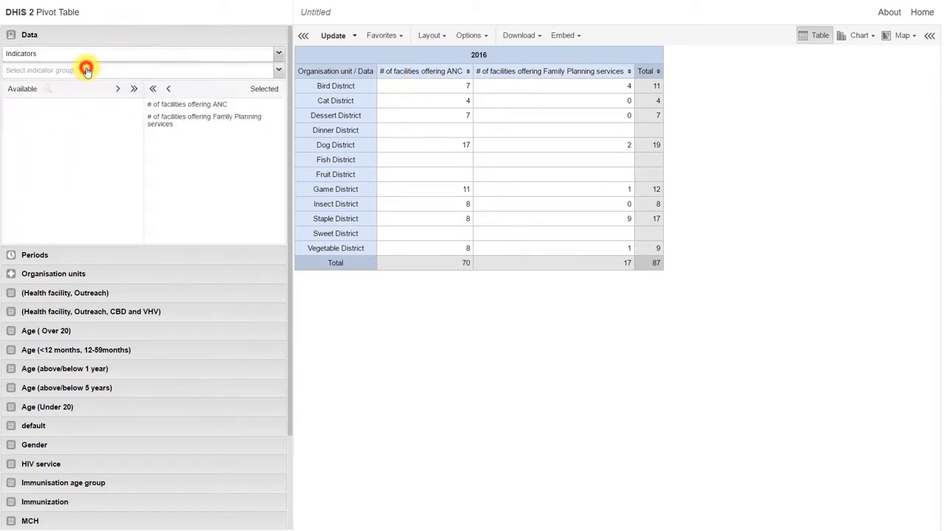
left_click(86, 71)
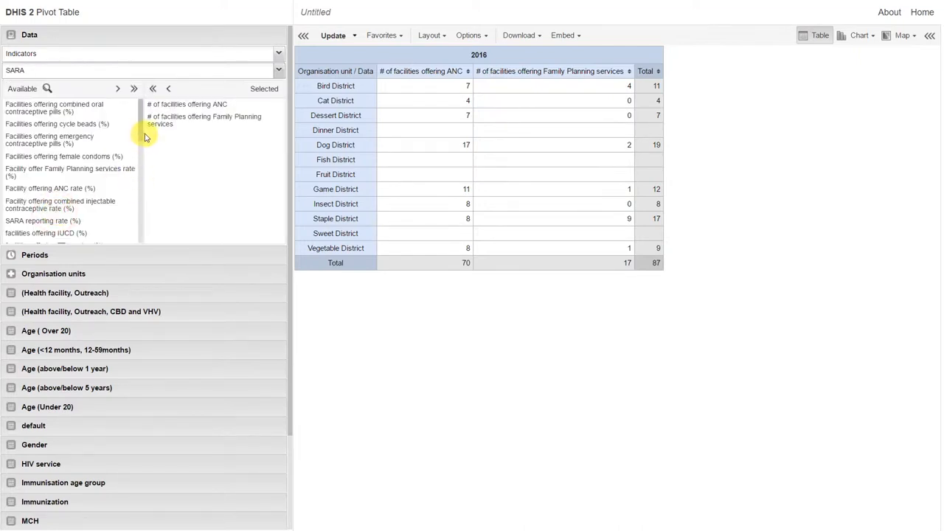
mouse_move(141, 132)
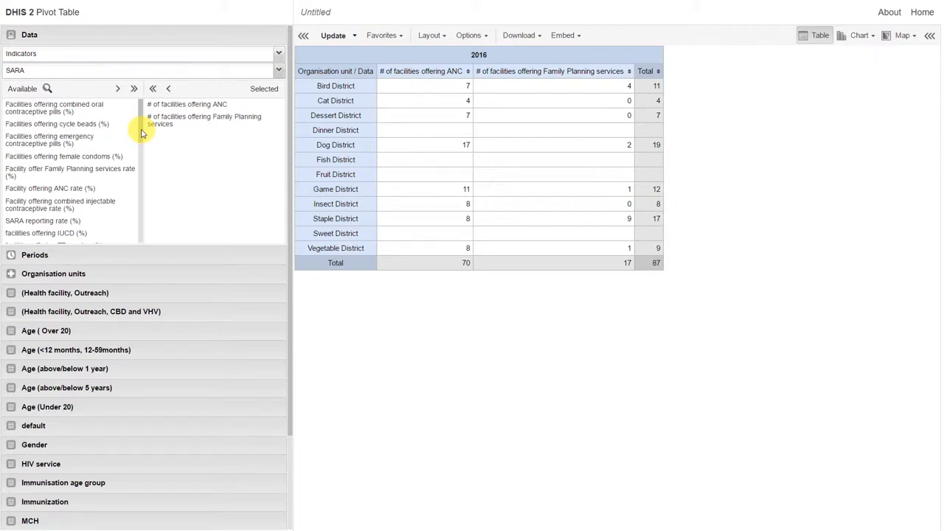
left_click(71, 171)
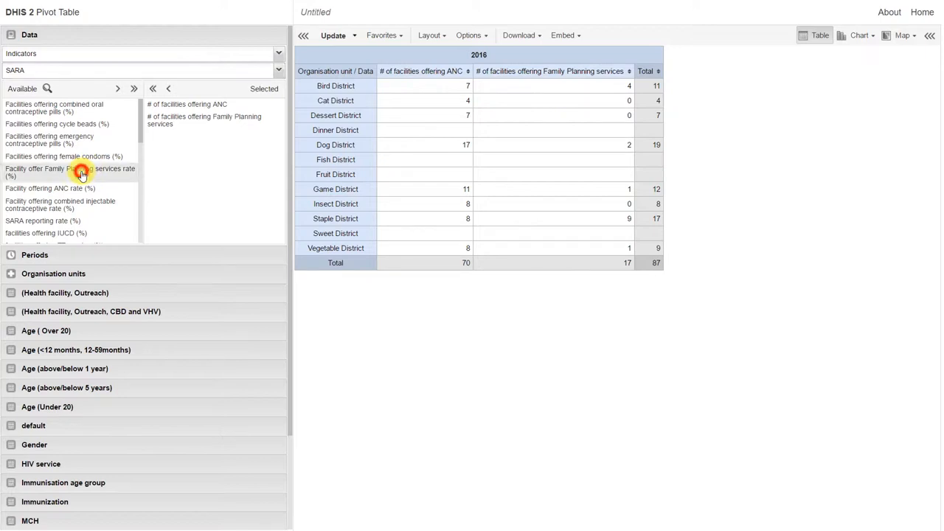
left_click(118, 89)
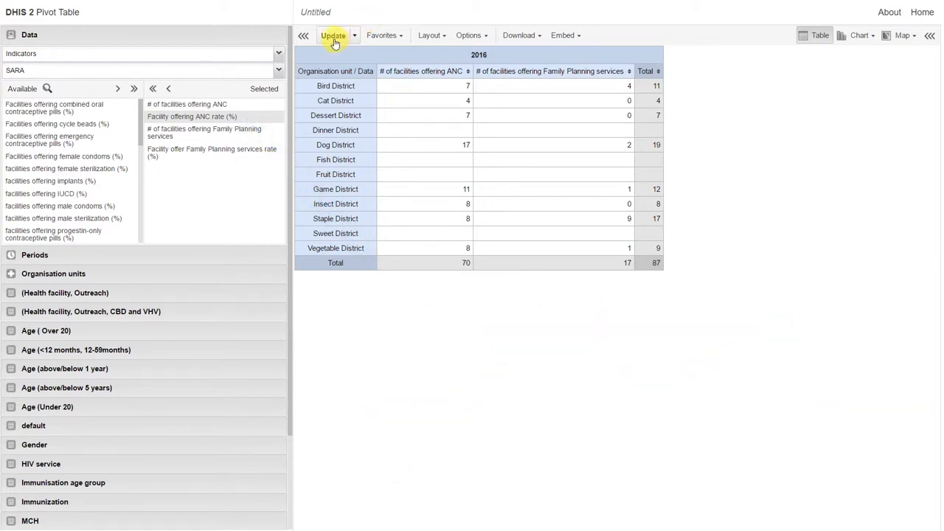
left_click(333, 35)
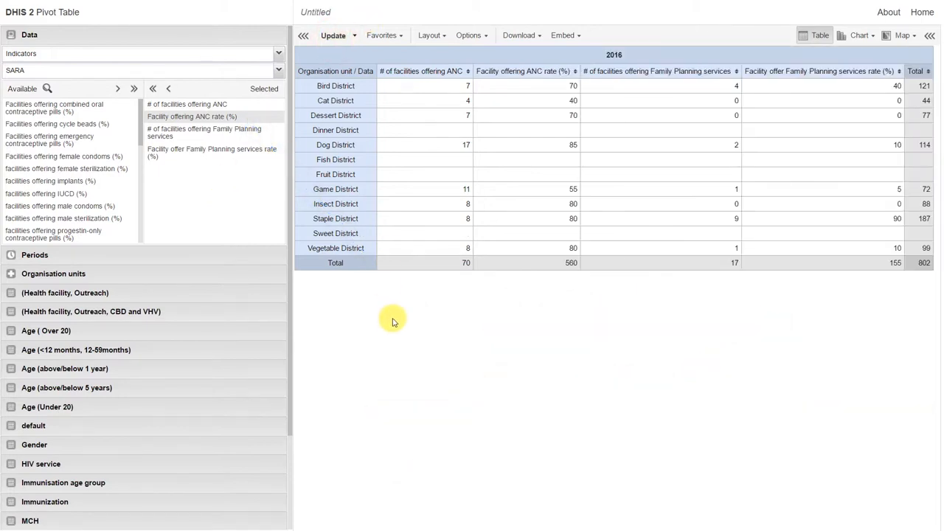
mouse_move(165, 273)
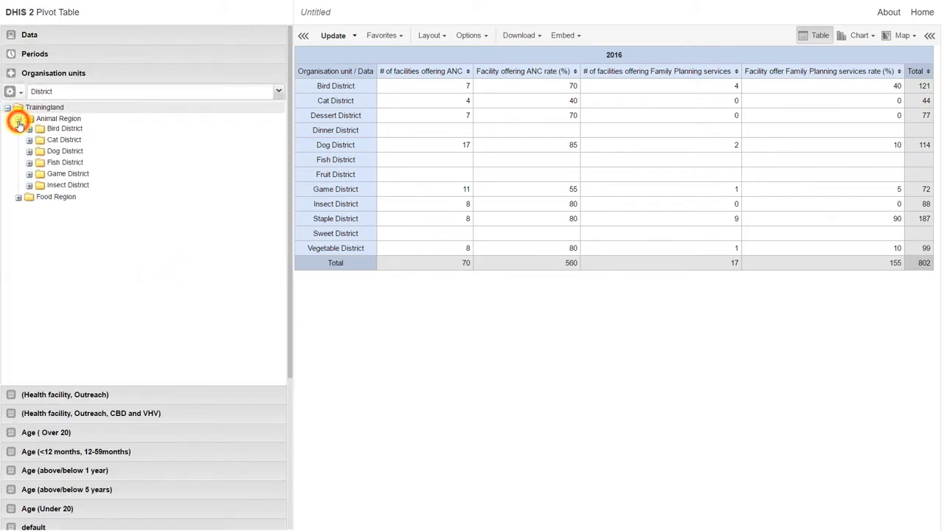
Expand Bird District under Animal Region to list its individual health facilities.
left_click(30, 129)
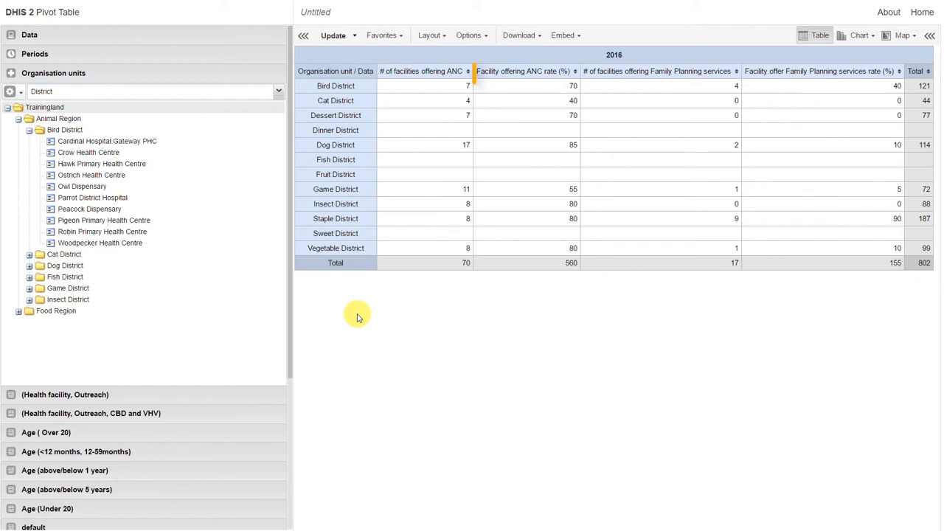
left_click(523, 71)
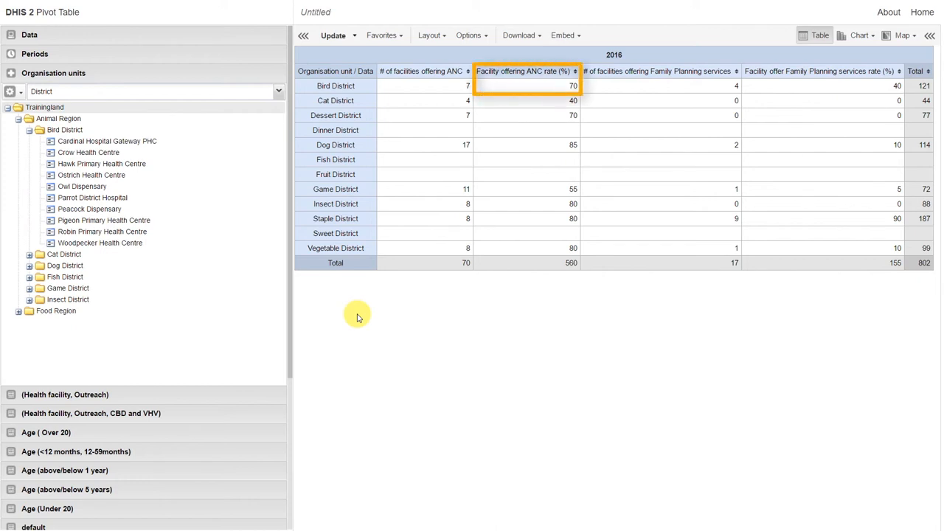